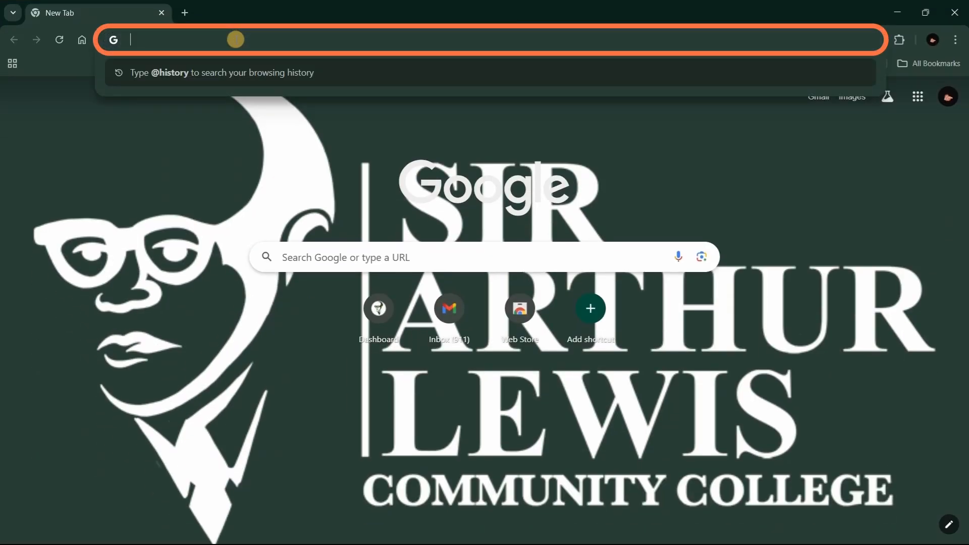
# Go to gmail.com and begin adding another Google account from the profile menu
pyautogui.write('gmail.com')
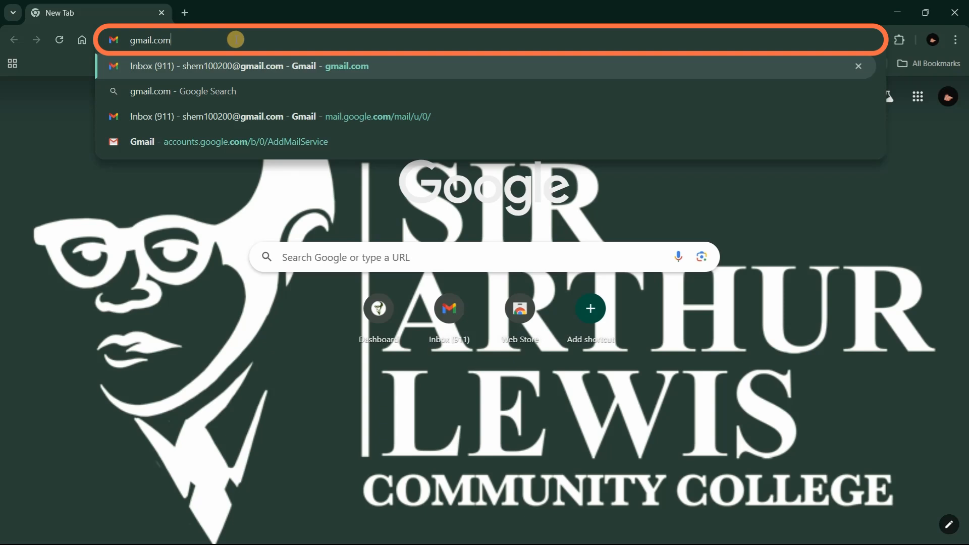
pyautogui.click(250, 66)
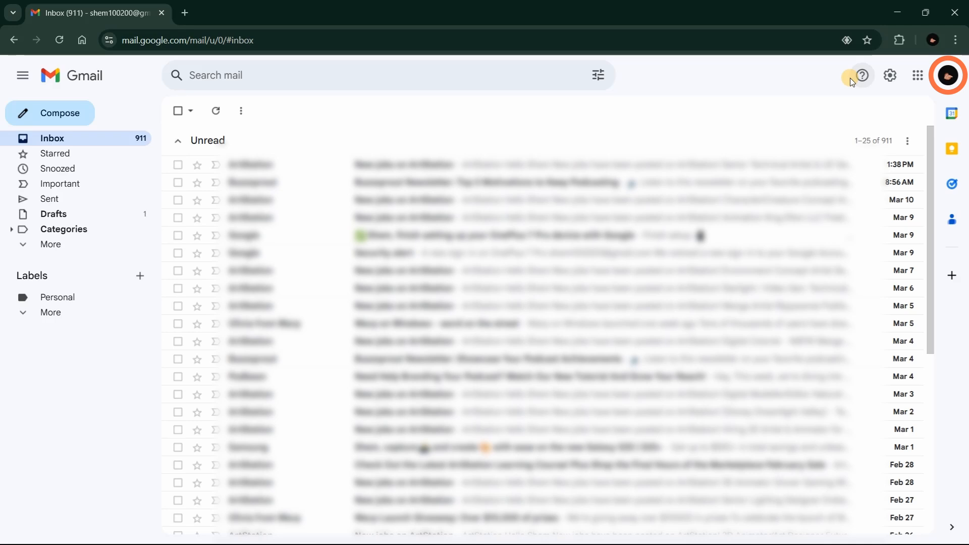
pyautogui.click(947, 74)
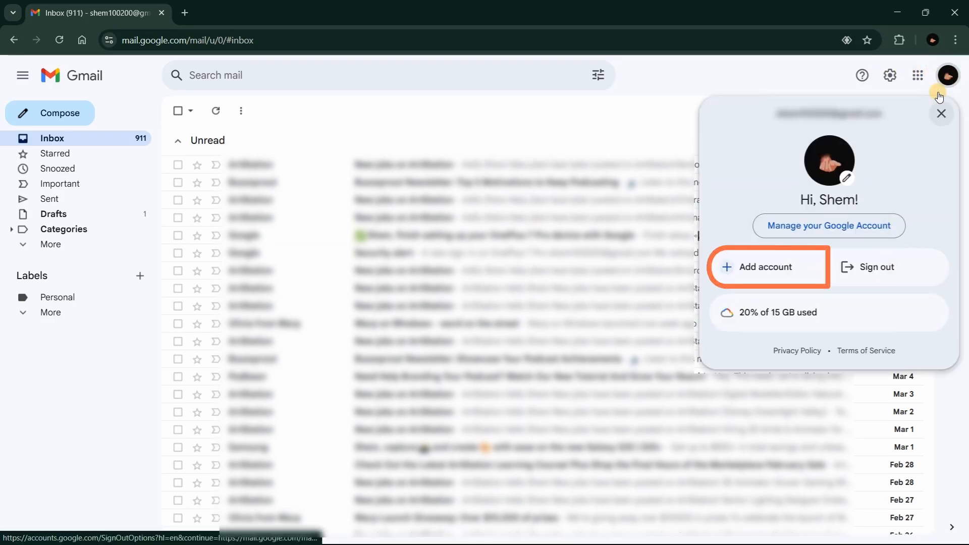
pyautogui.click(768, 267)
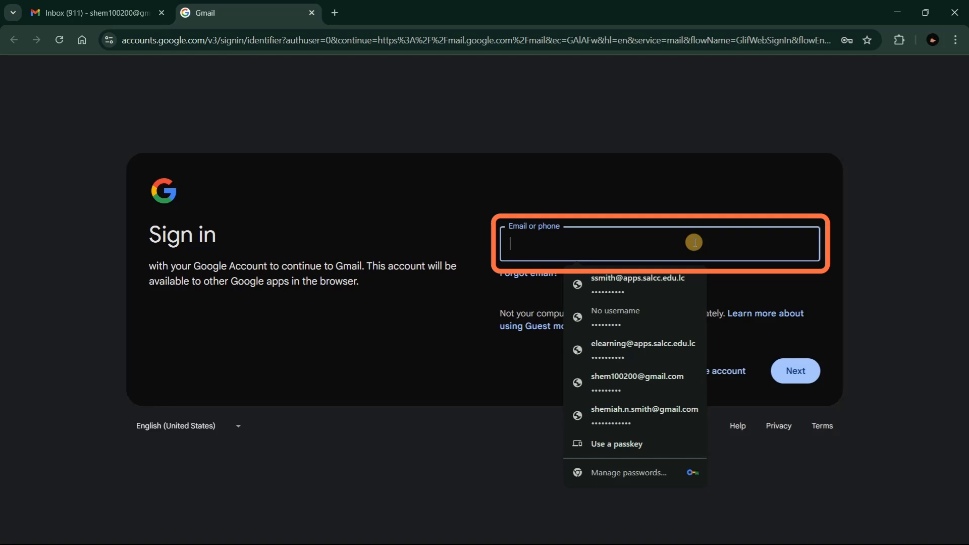
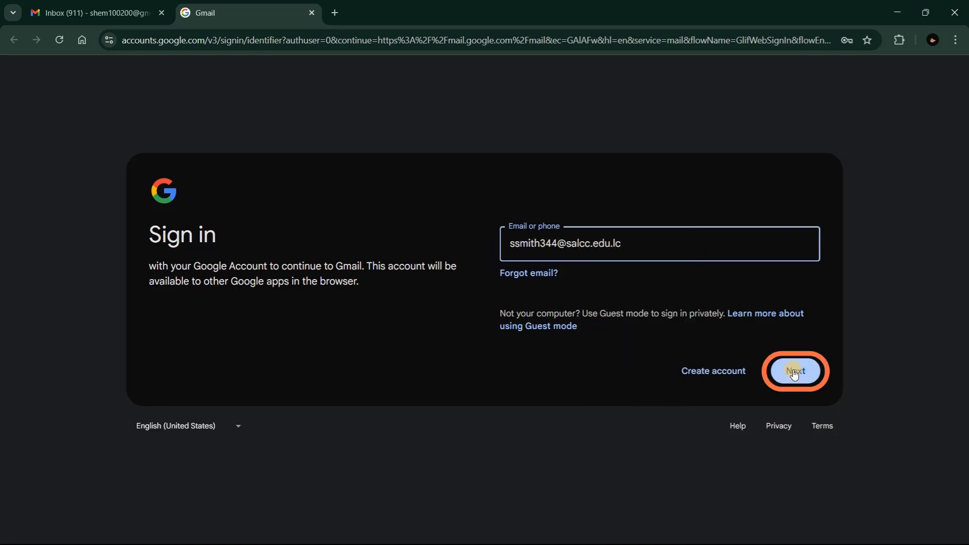
pyautogui.click(794, 371)
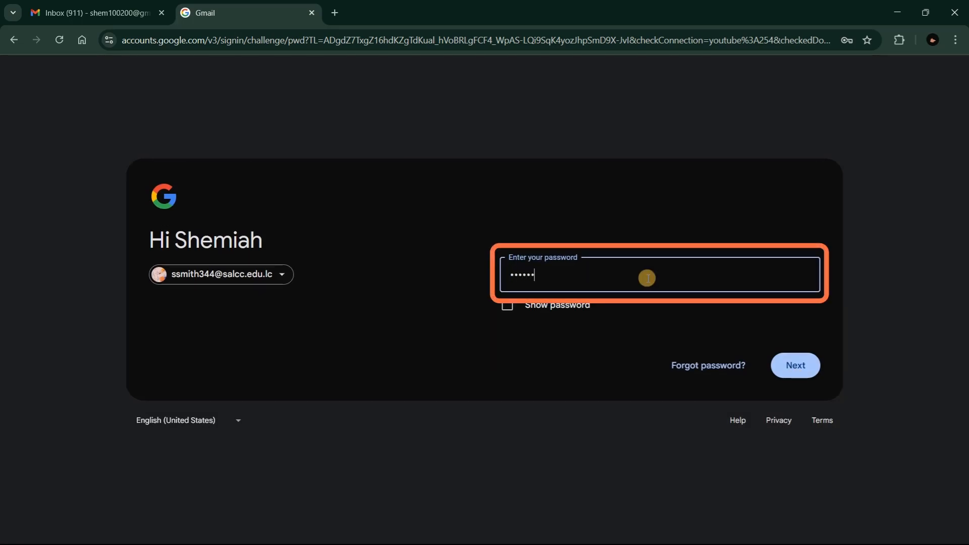
pyautogui.click(794, 366)
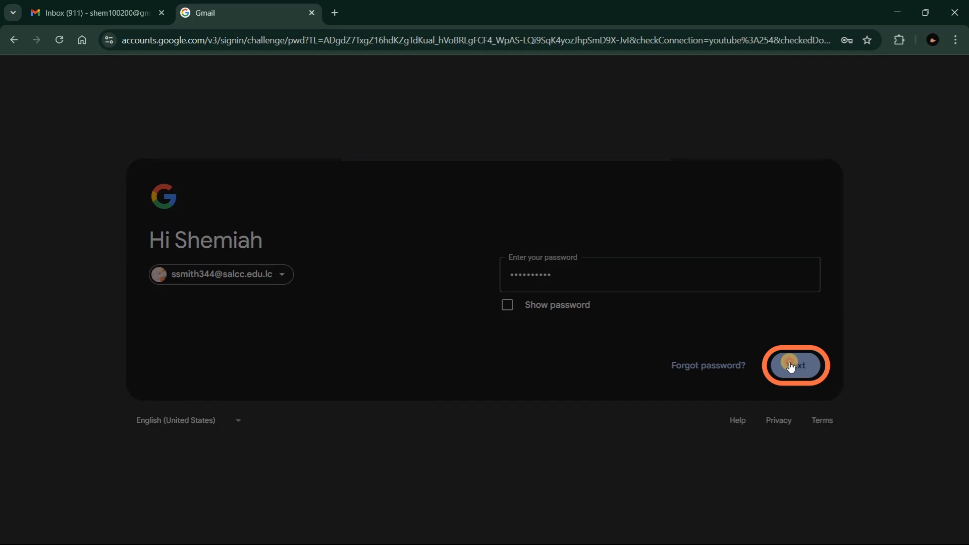
pyautogui.click(796, 366)
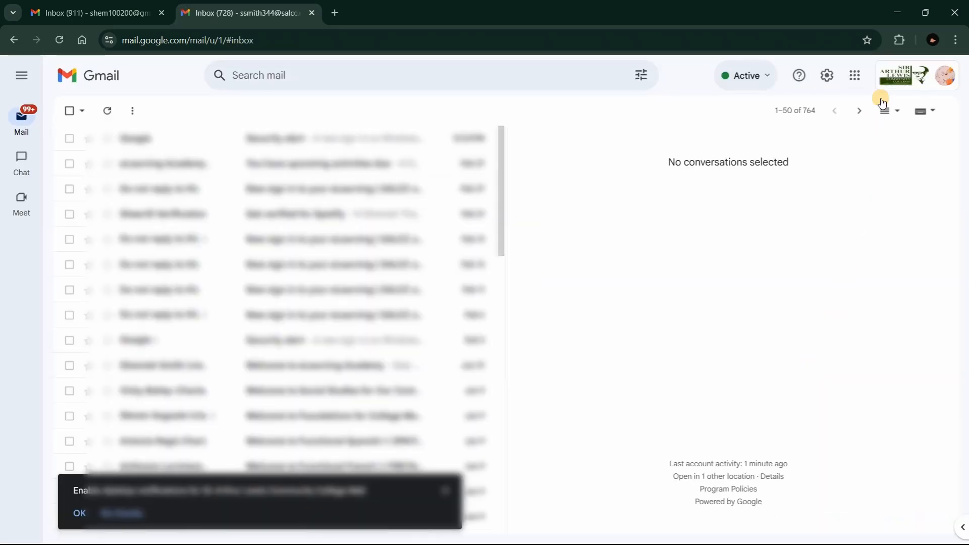
# Open a new tab and go to elearn.salcc.edu.lc
pyautogui.click(945, 75)
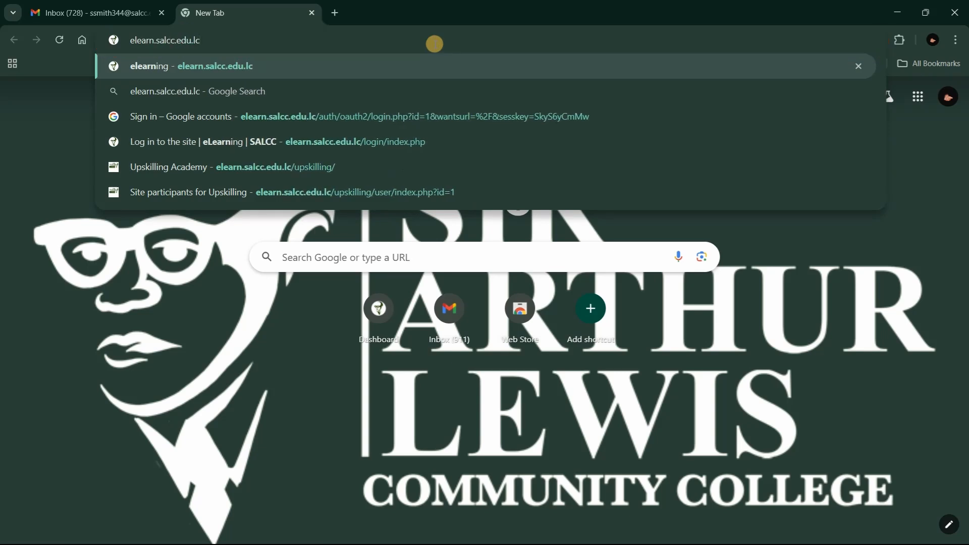
pyautogui.click(192, 66)
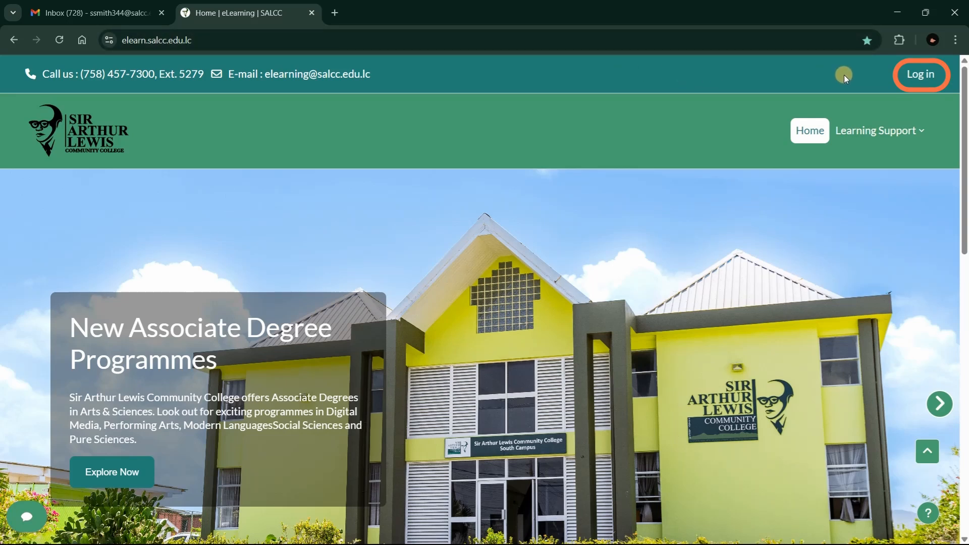
# Log in to SALCC eLearning using the Google sign-in option
pyautogui.click(921, 74)
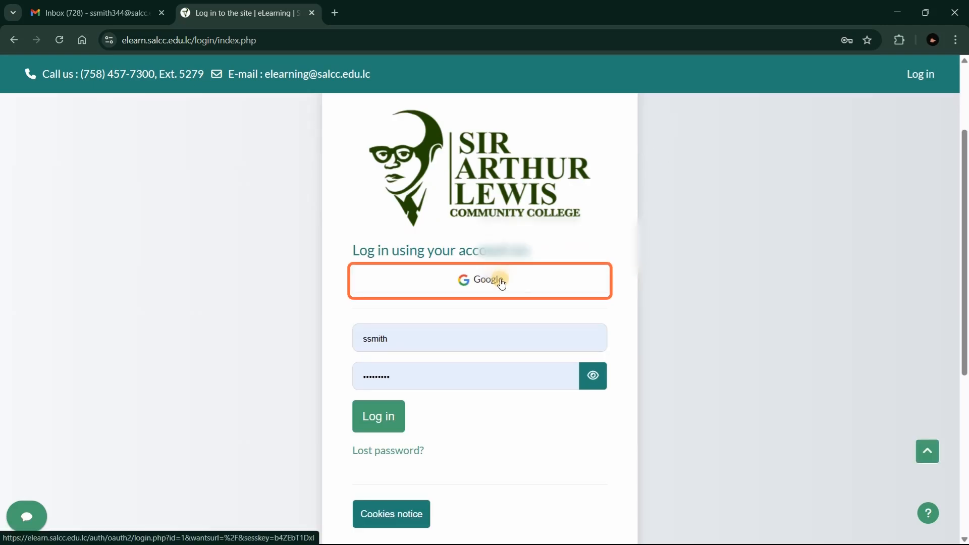
pyautogui.click(478, 280)
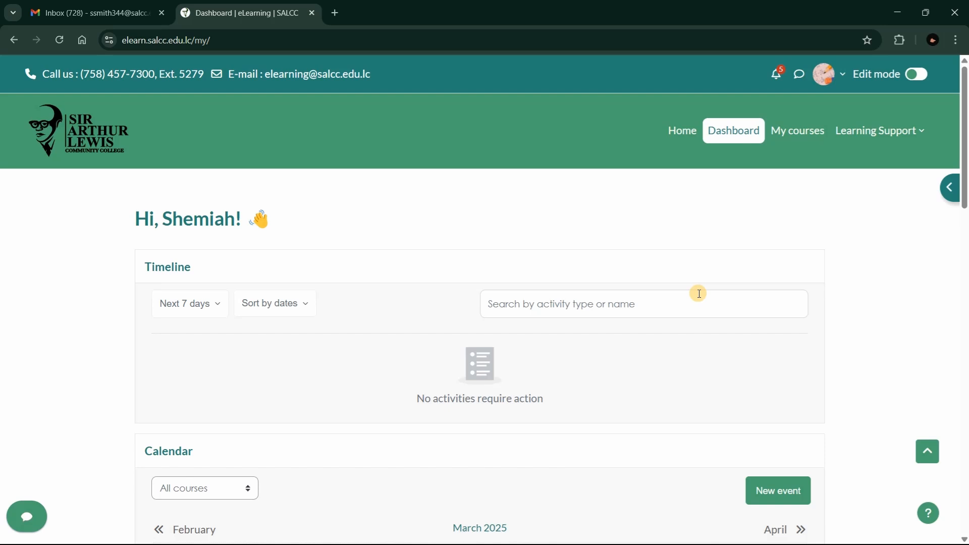
pyautogui.moveTo(798, 130)
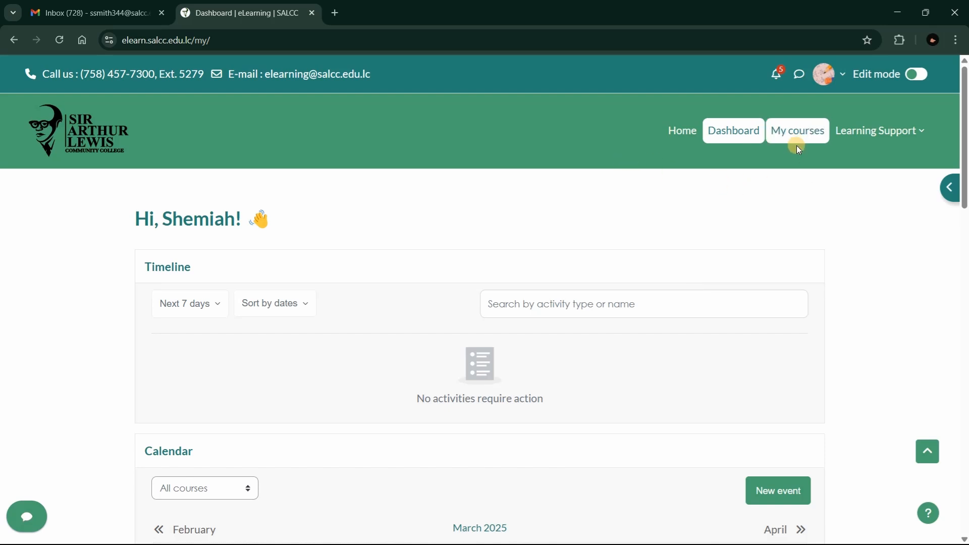
# Open My courses to see eLearning Academy at 4% complete
pyautogui.click(796, 130)
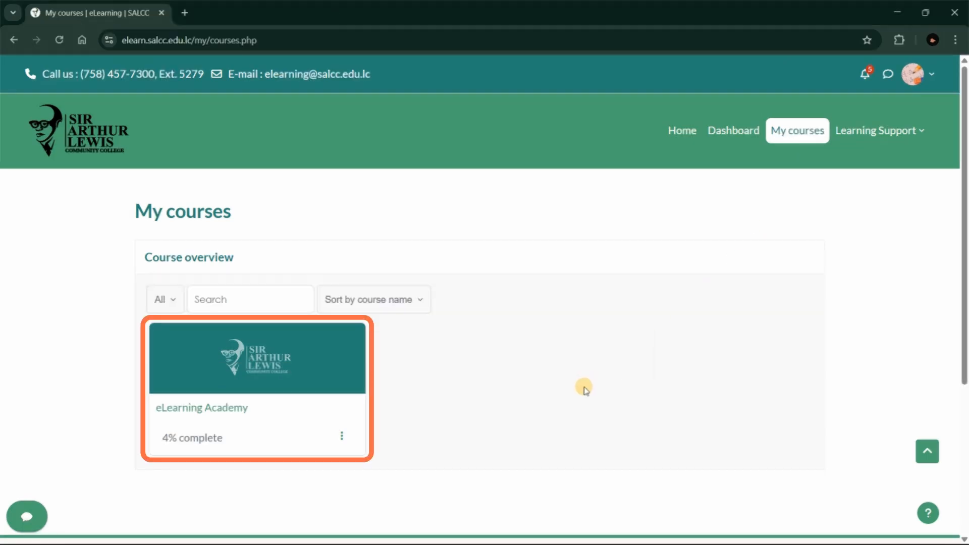
pyautogui.moveTo(245, 394)
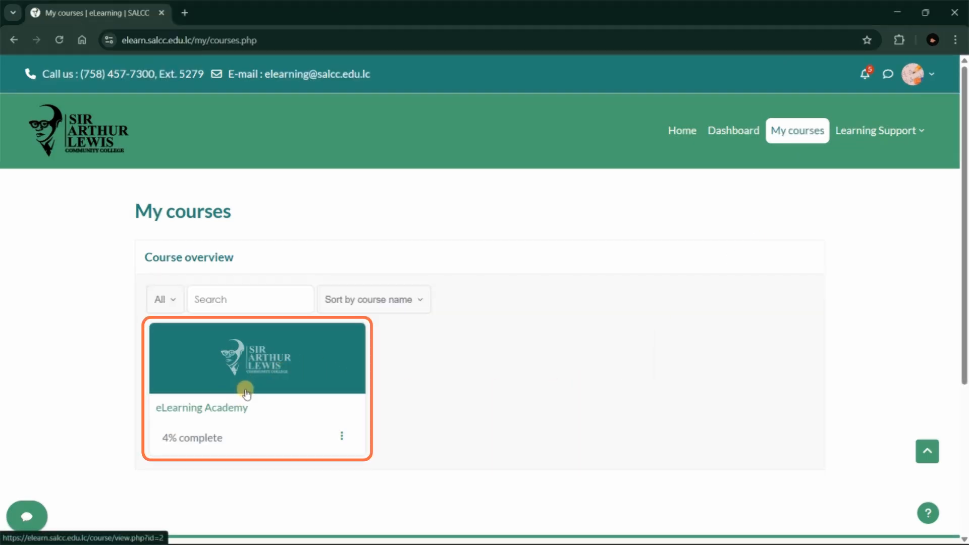